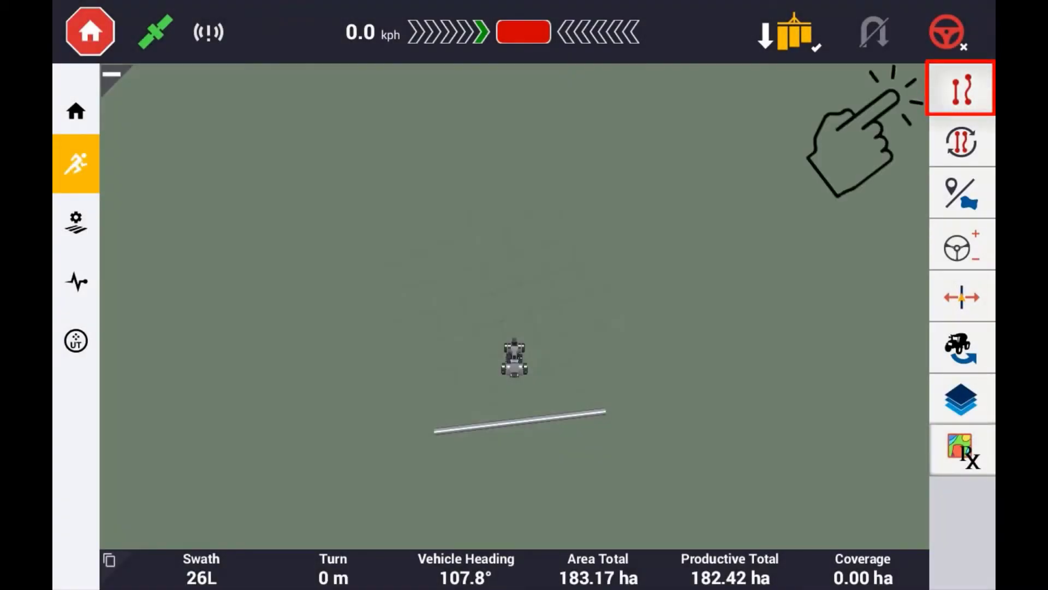
Bring up the Line Creation panel and step through the AB, A+heading, Curve and advanced line options.
left_click(961, 92)
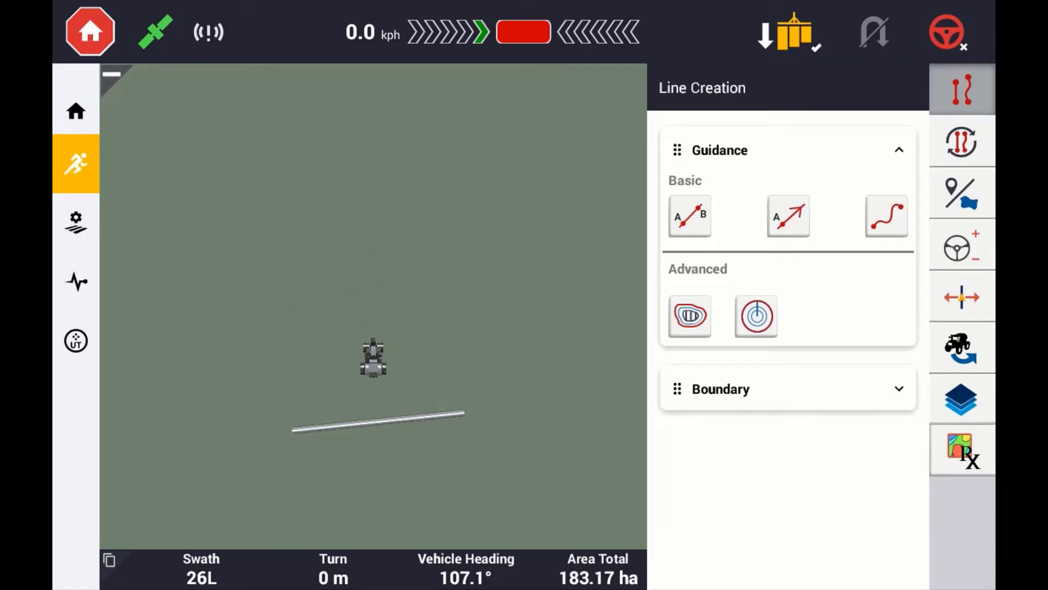
left_click(691, 216)
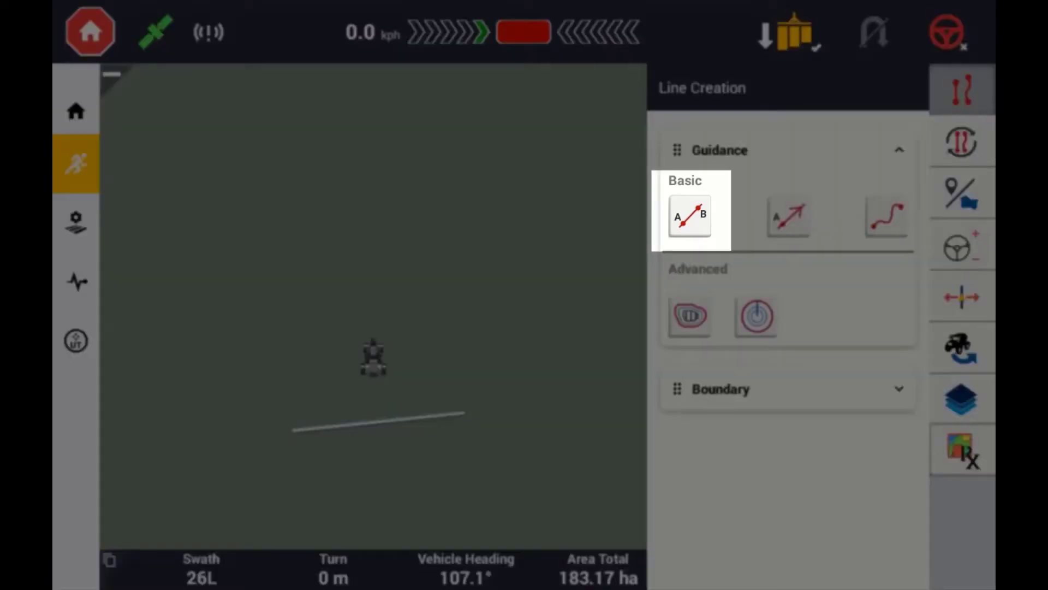
left_click(788, 215)
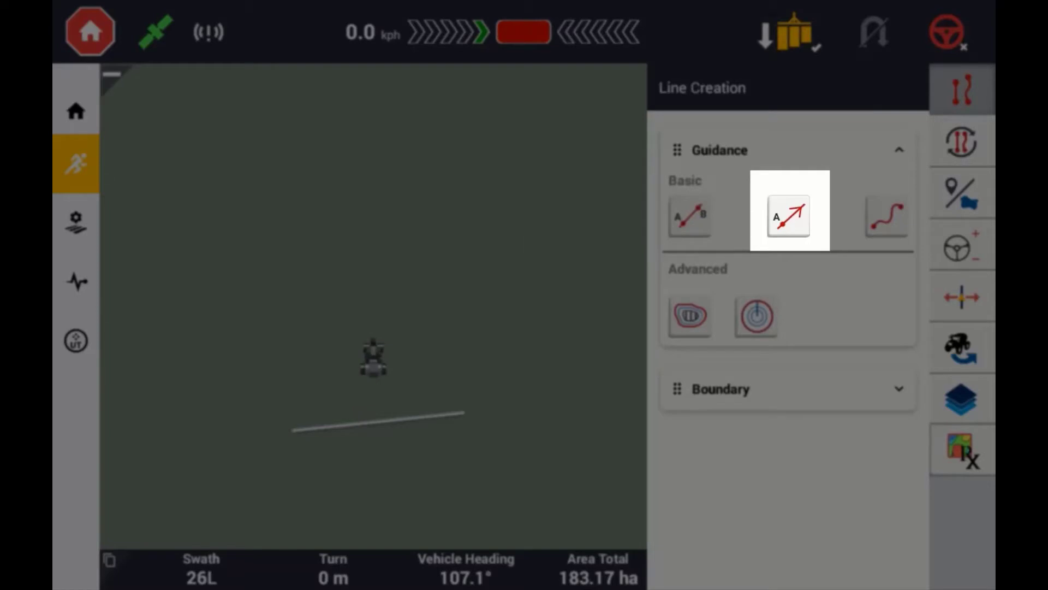
left_click(886, 216)
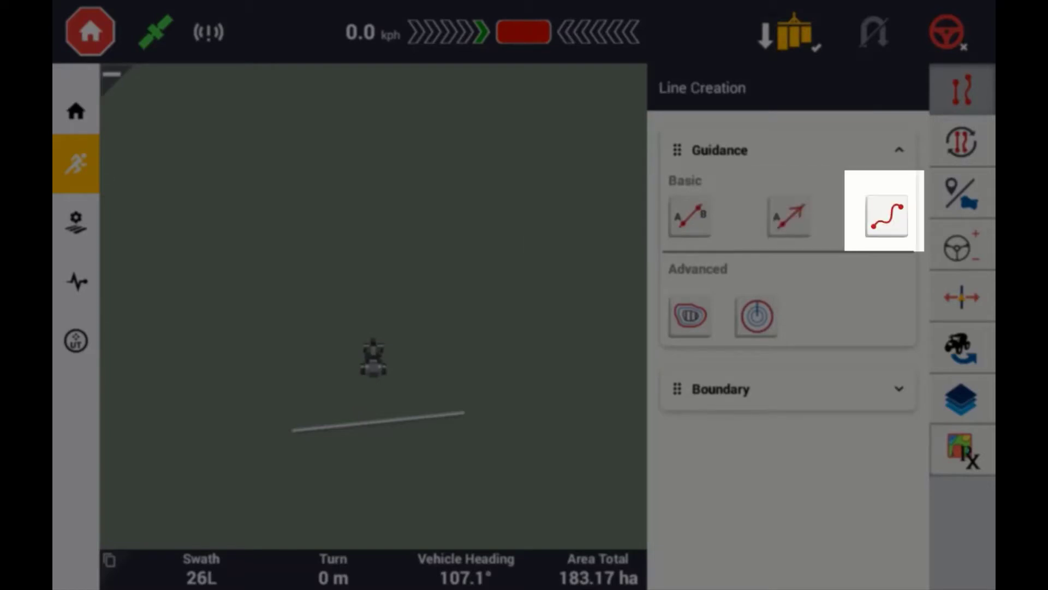
left_click(690, 317)
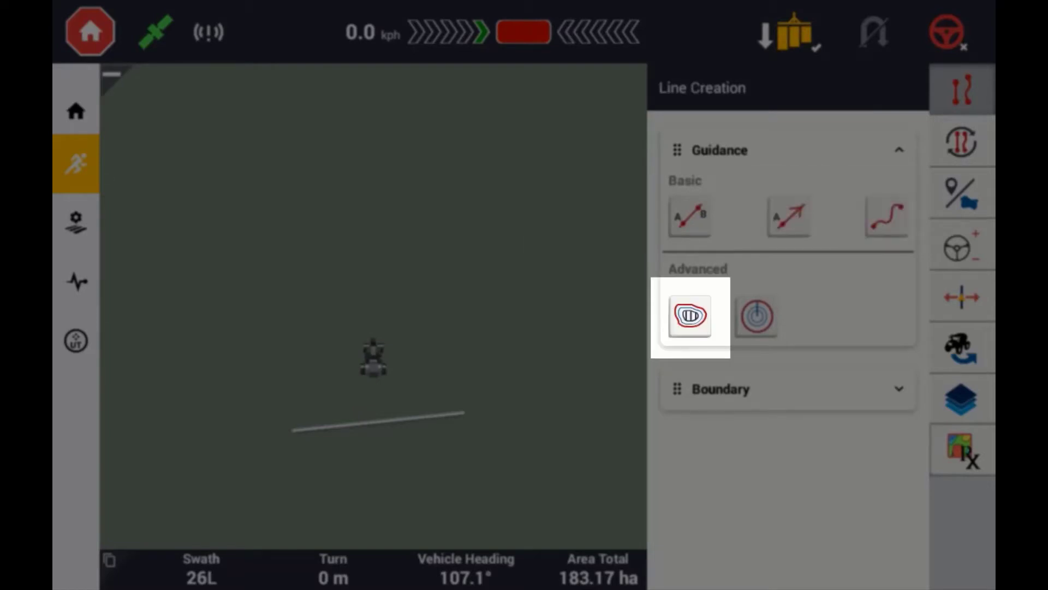
left_click(756, 317)
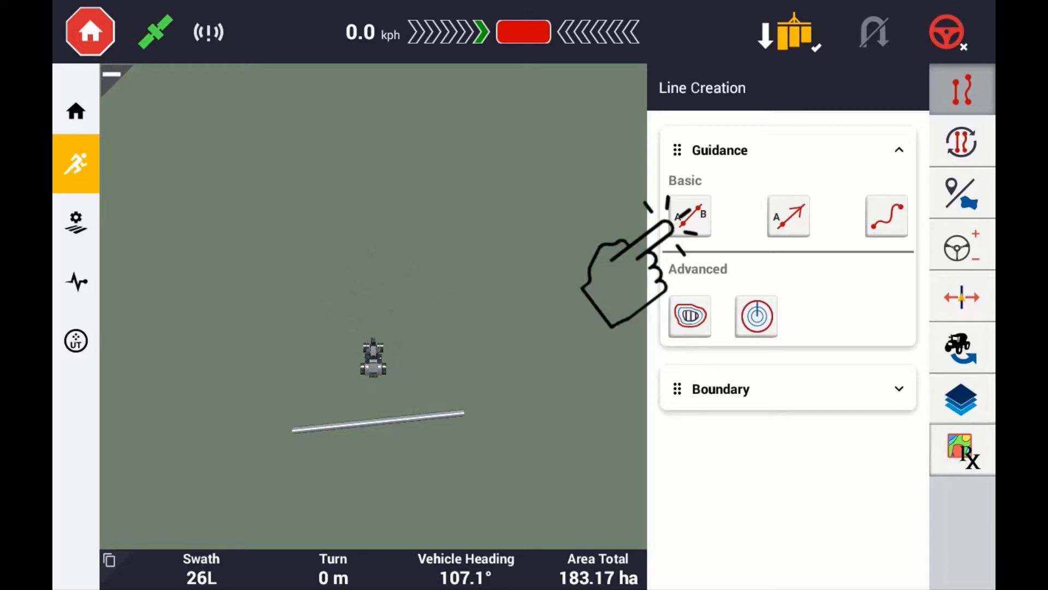
Record an AB guidance line by marking point A, driving, marking point B, and confirming it.
left_click(689, 216)
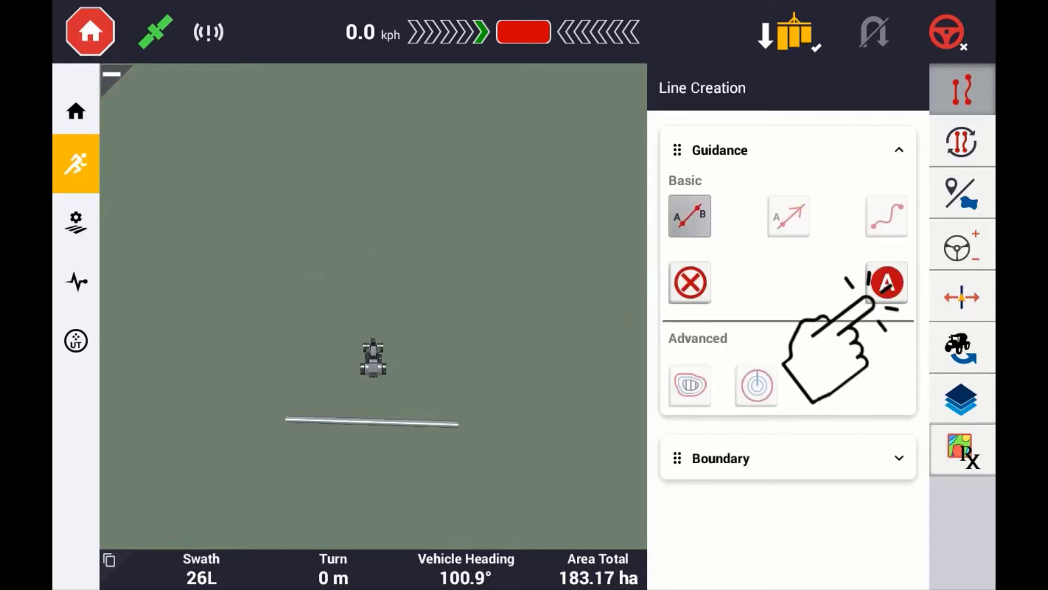
left_click(886, 282)
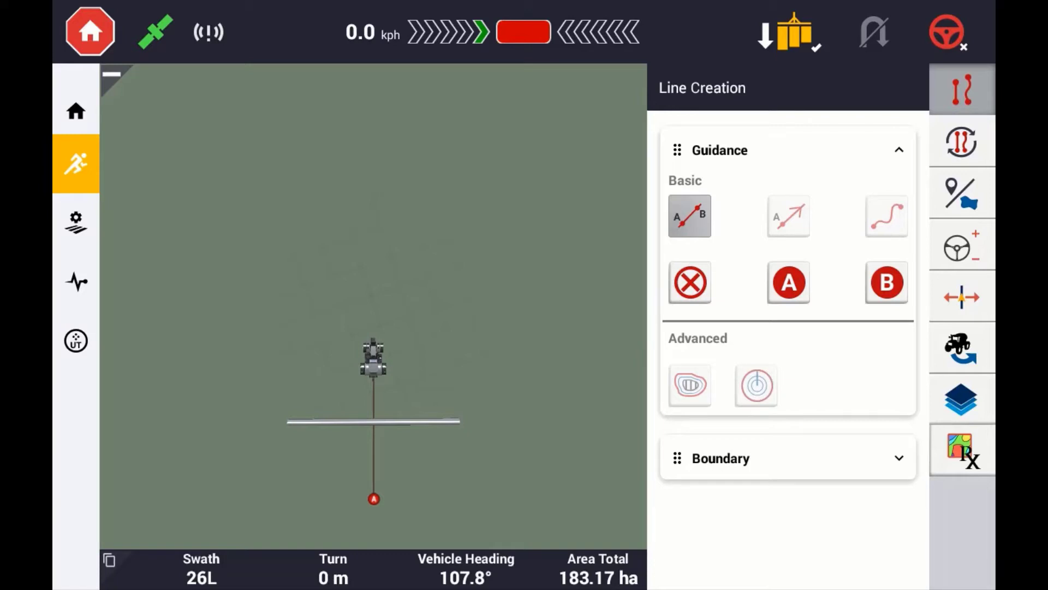
left_click(690, 281)
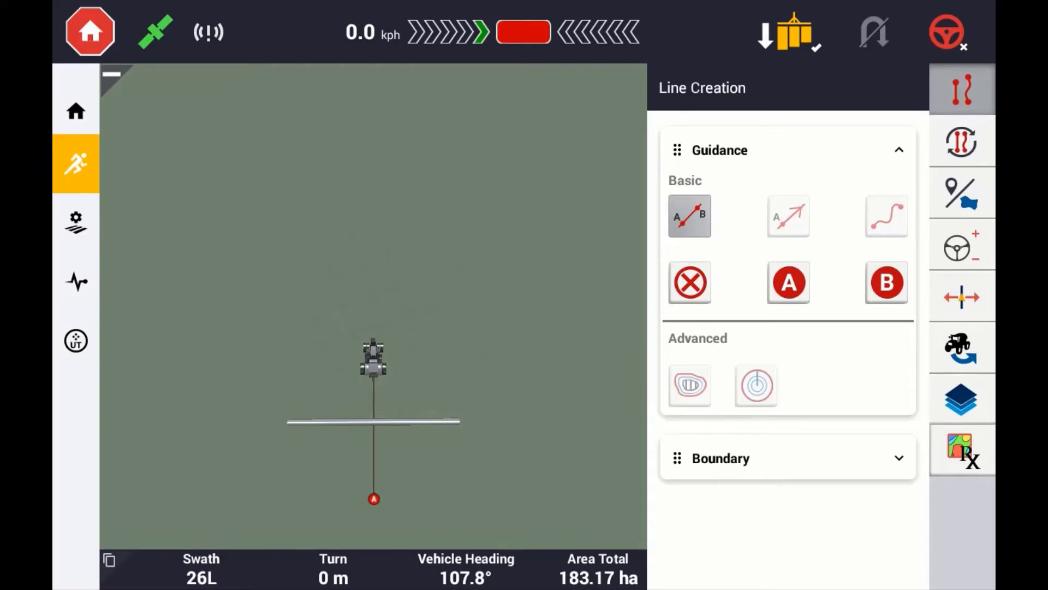
left_click(789, 282)
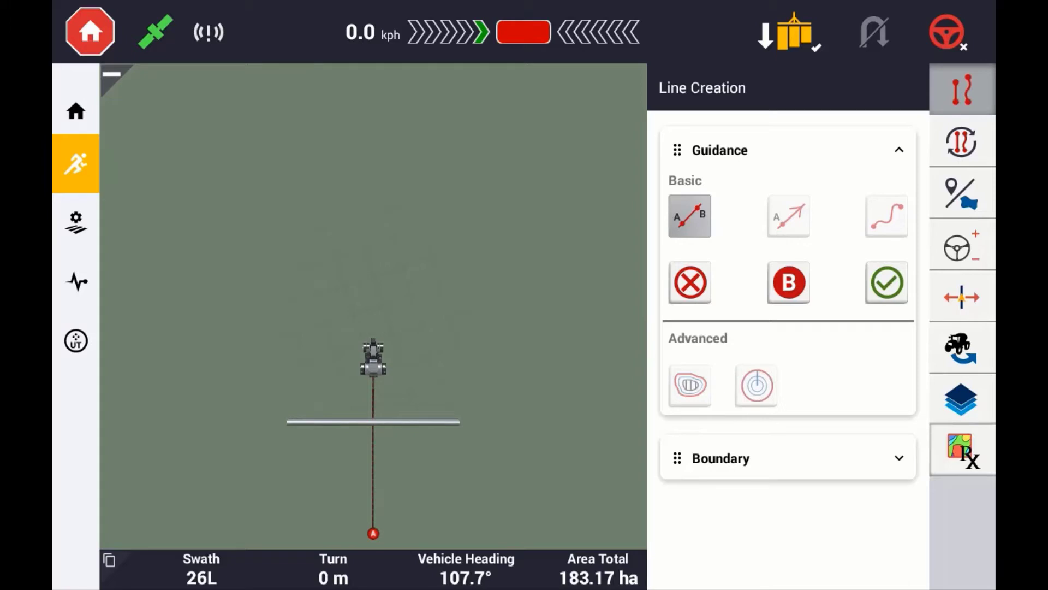
left_click(887, 283)
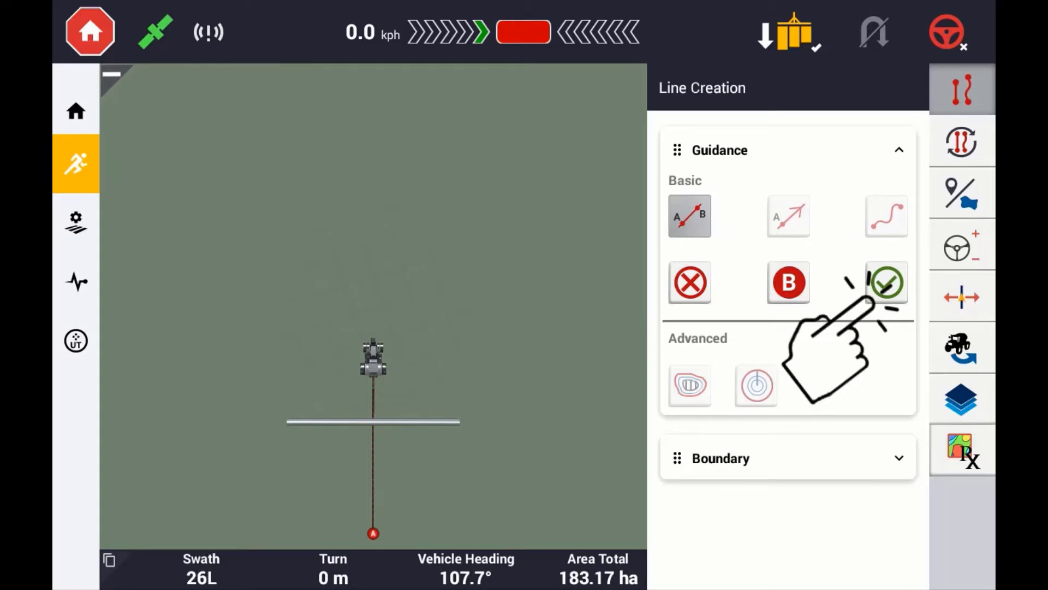
left_click(887, 282)
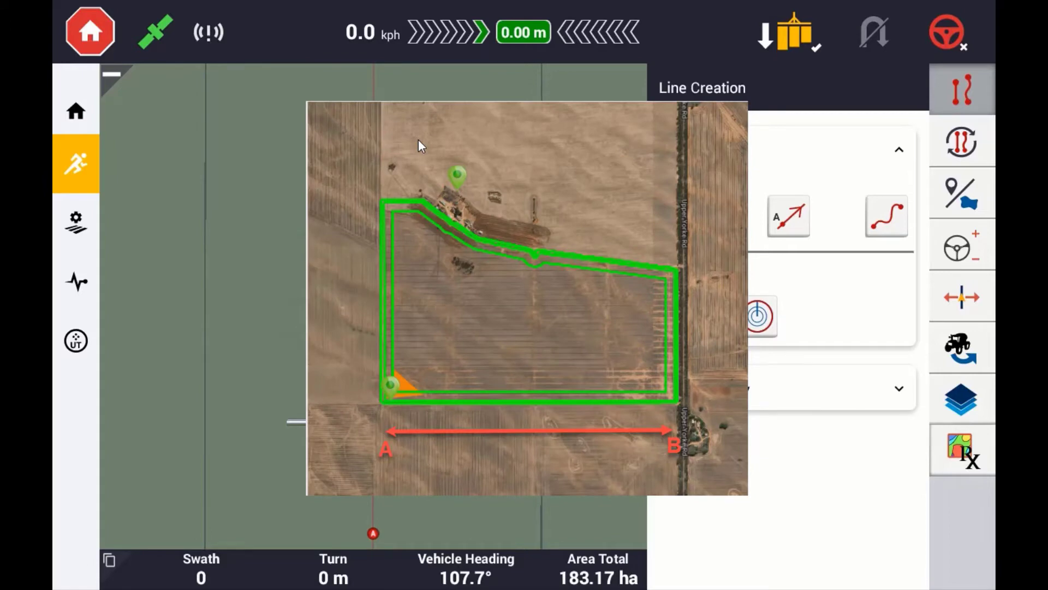
Create an A+heading guidance line keeping the 107.7° heading.
left_click(788, 217)
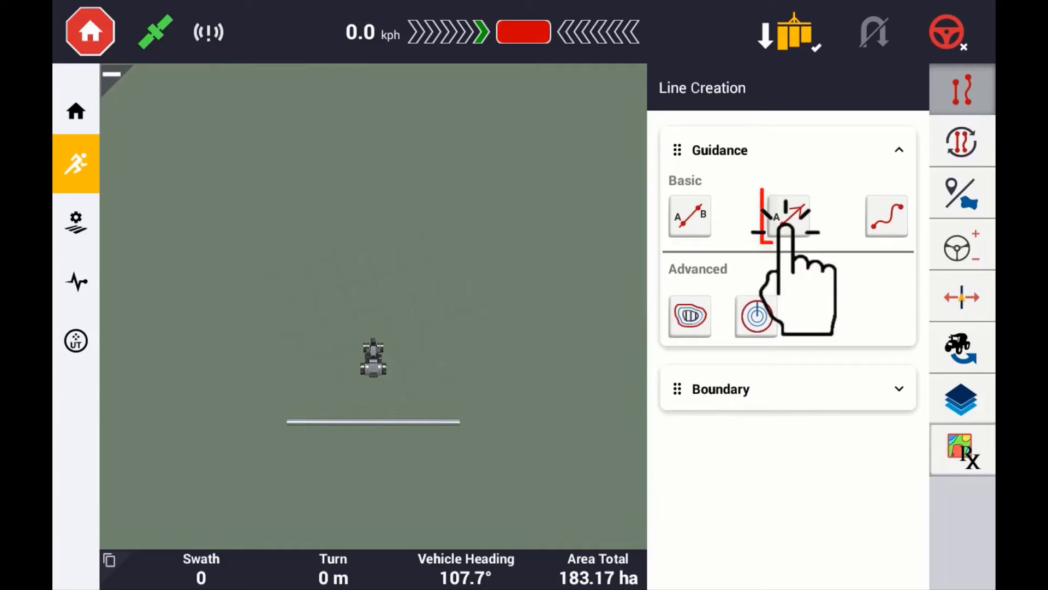
left_click(789, 216)
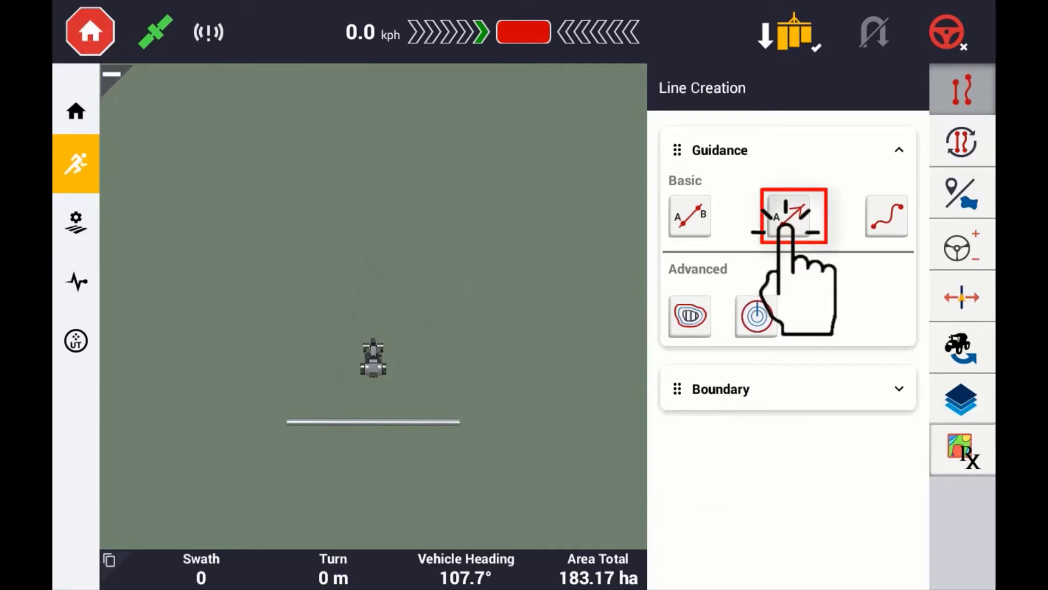
left_click(789, 215)
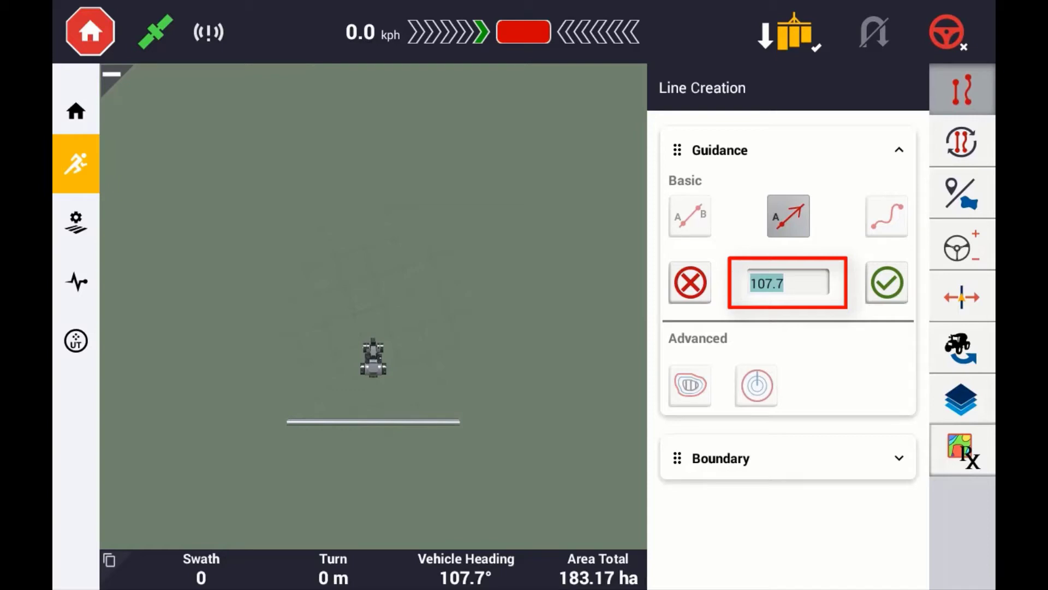
left_click(887, 281)
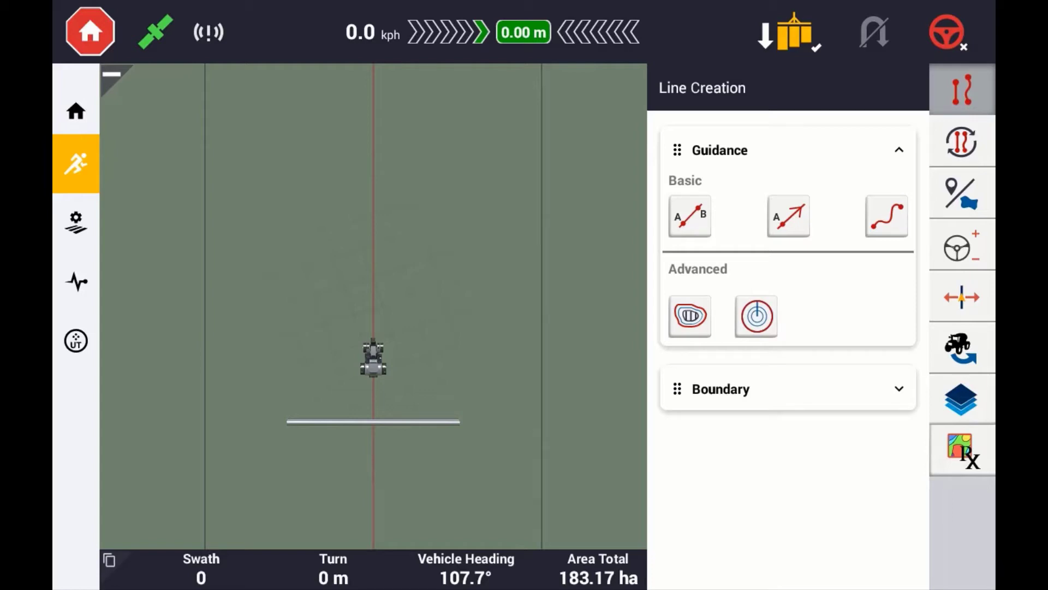
Record a curve guidance line while driving, pausing once, then finish the curve.
left_click(887, 217)
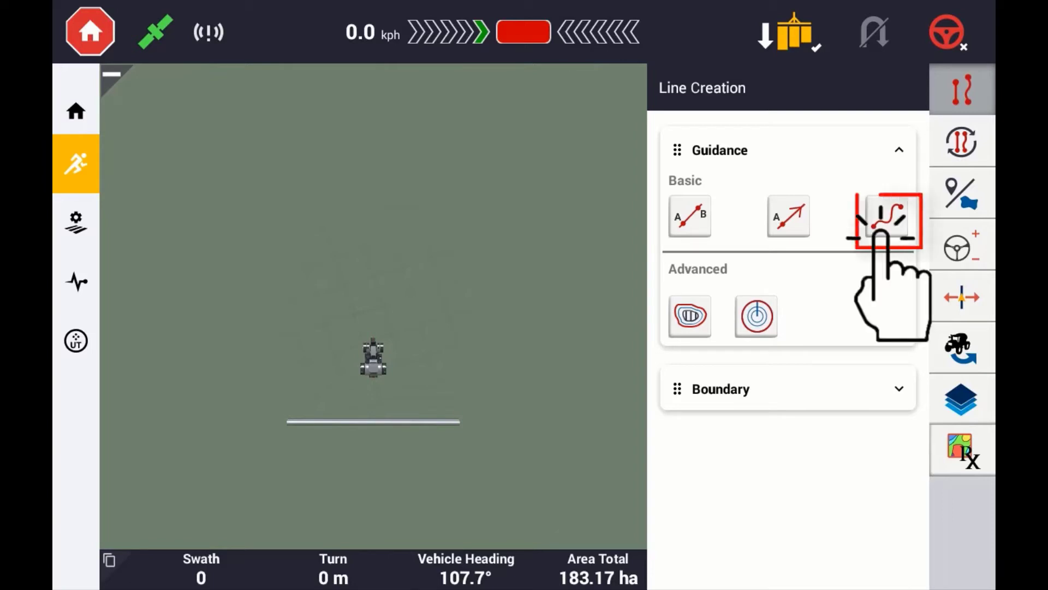
left_click(887, 216)
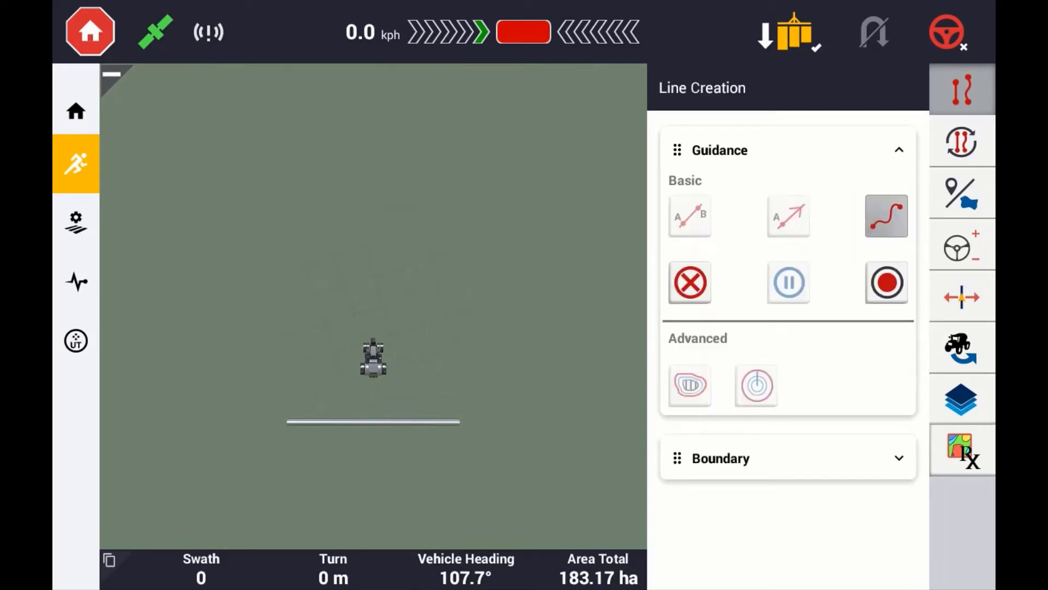
left_click(887, 283)
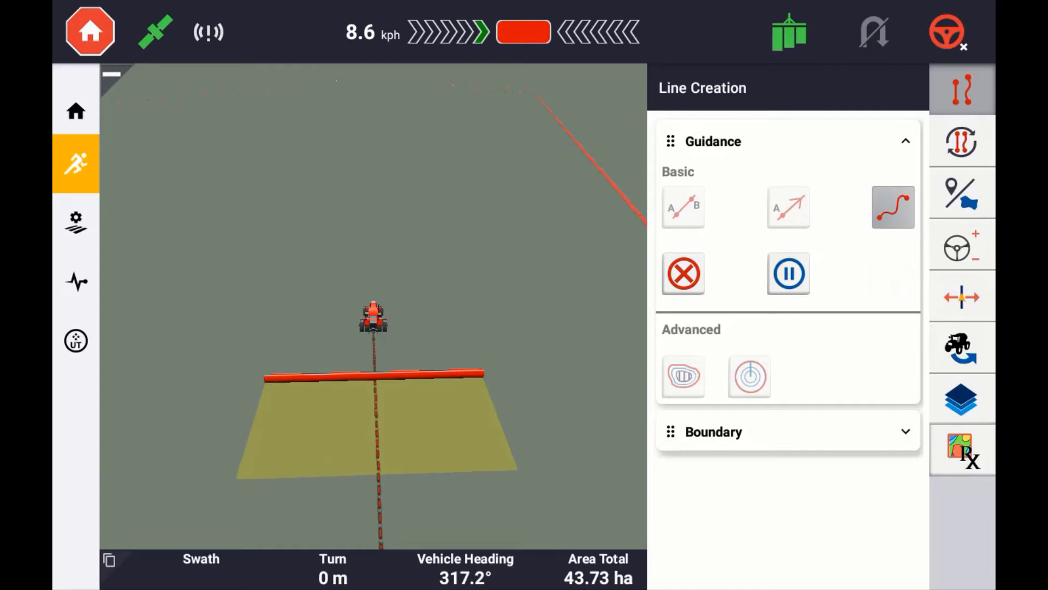
left_click(788, 273)
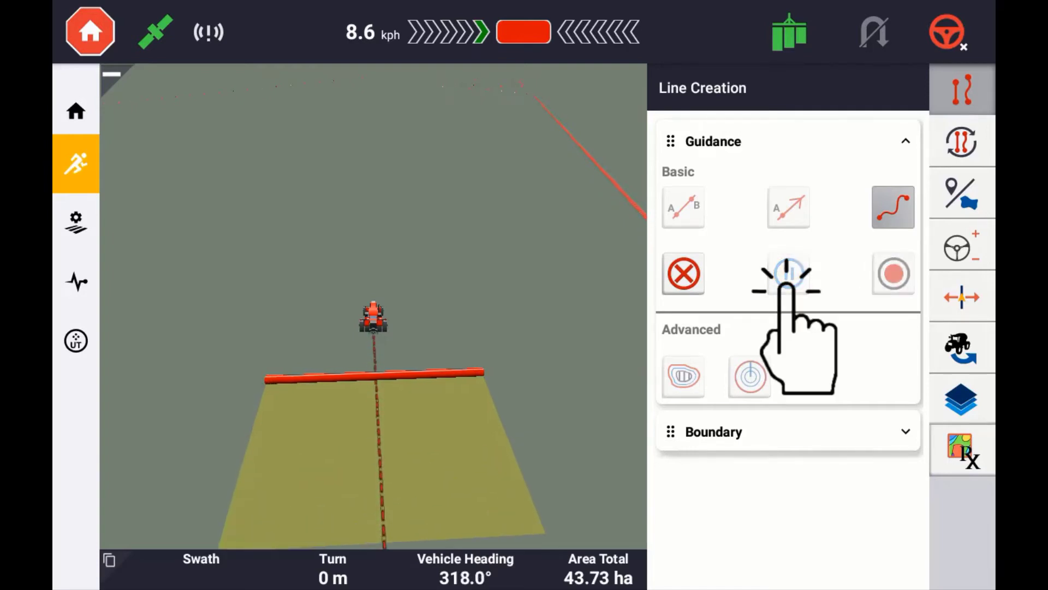
left_click(788, 273)
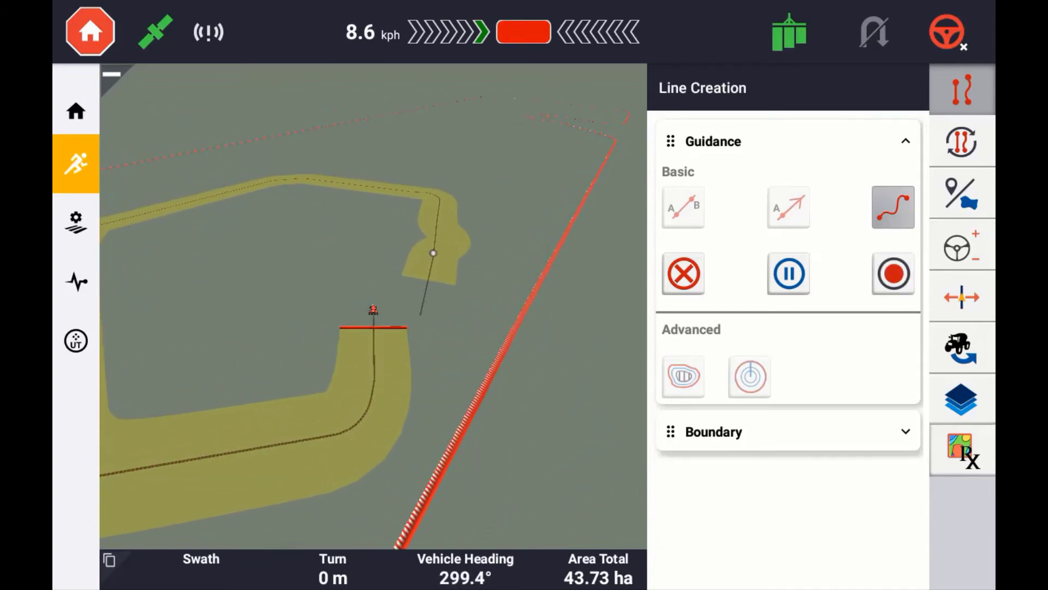
left_click(893, 274)
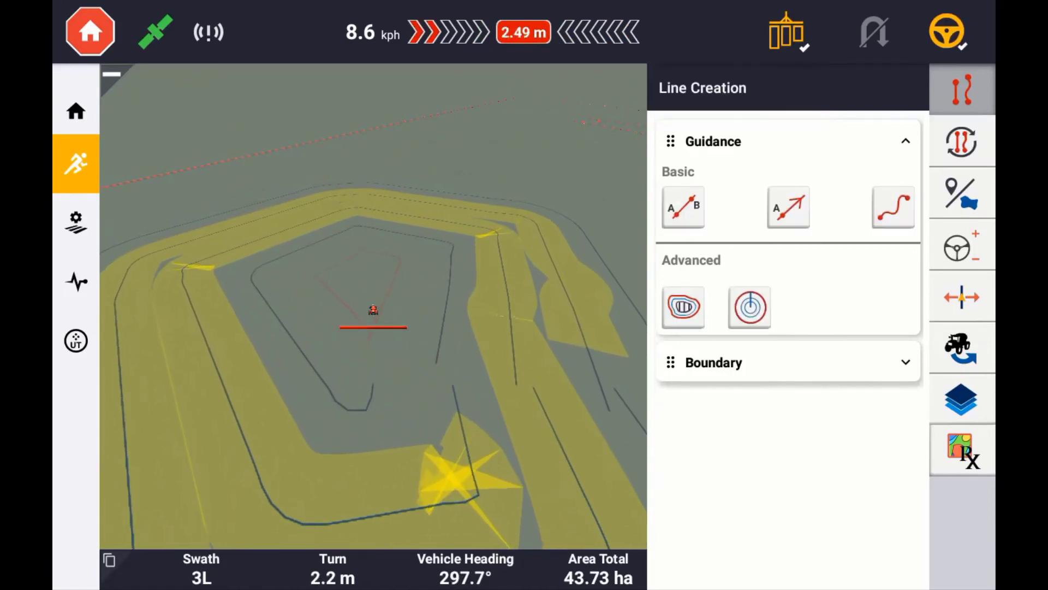
Cycle to guidance pattern C05 (AB Line 3) and return to the Line Creation options.
left_click(962, 141)
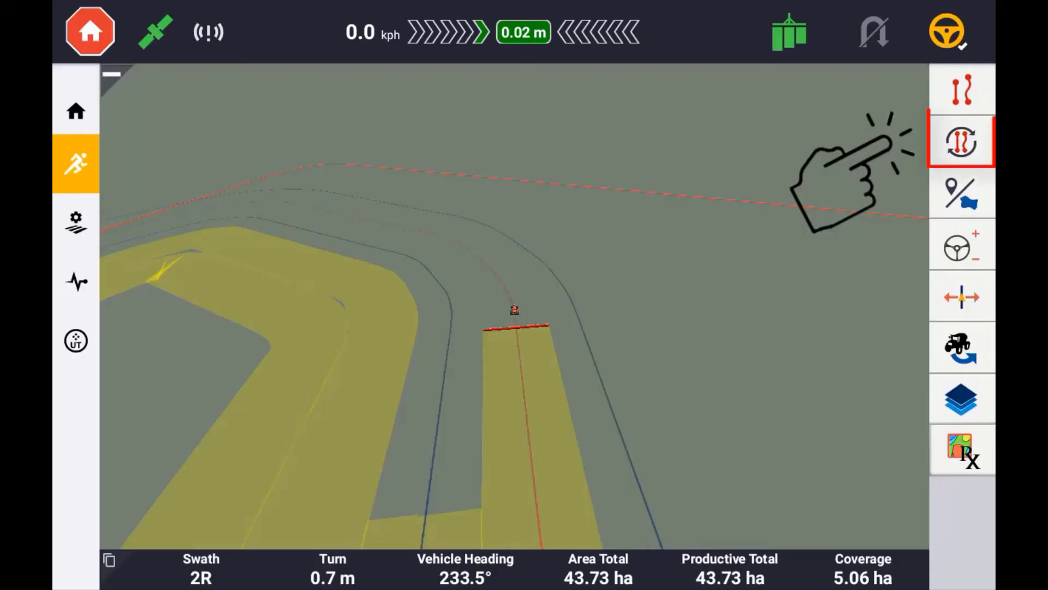
left_click(962, 141)
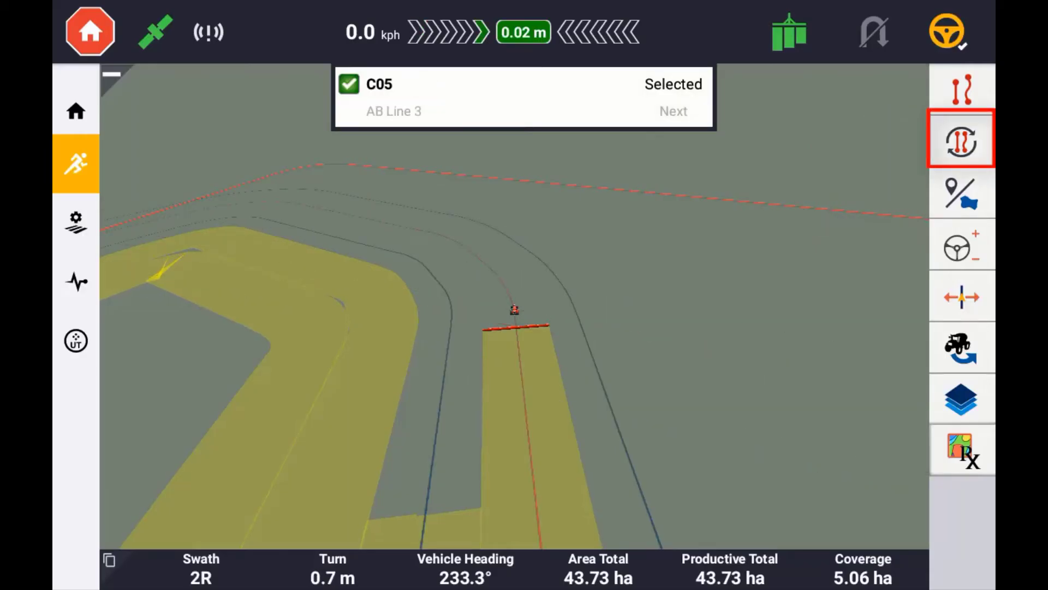
left_click(962, 141)
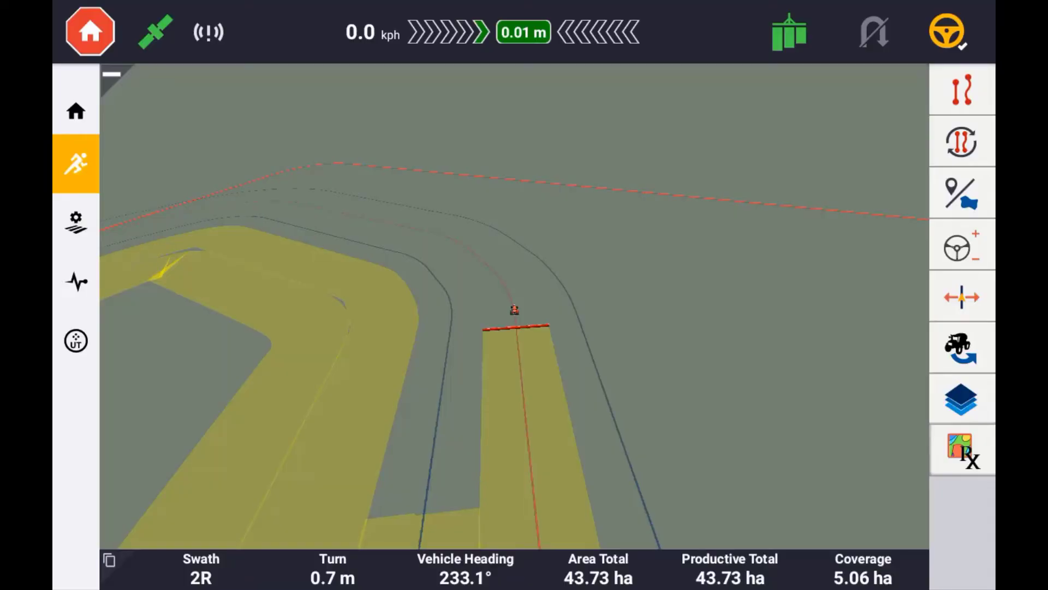
left_click(962, 141)
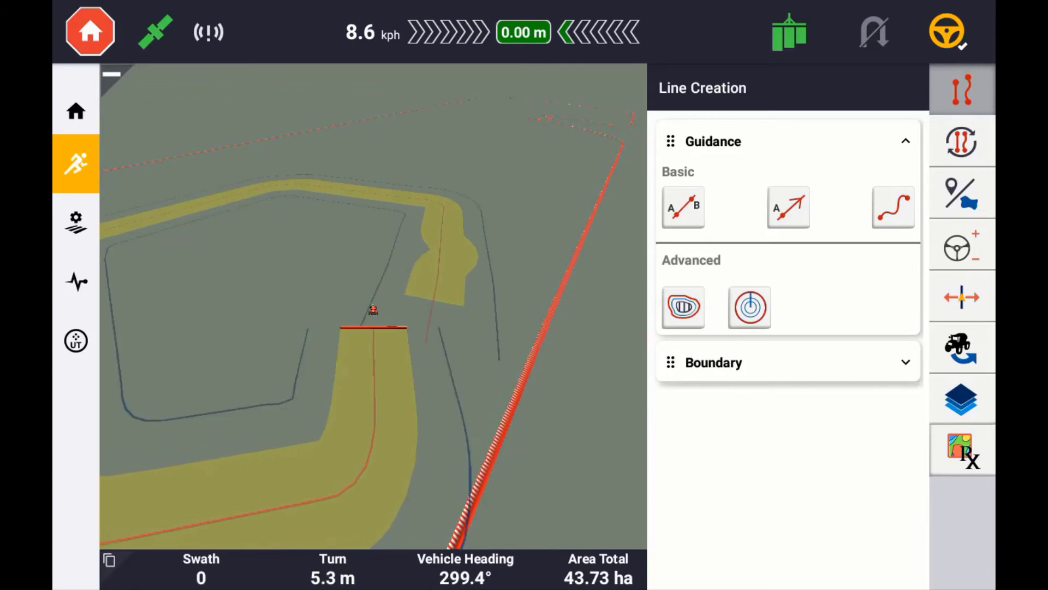
Record a pivot guidance line from points A and B and confirm its distance to the field edge.
left_click(749, 308)
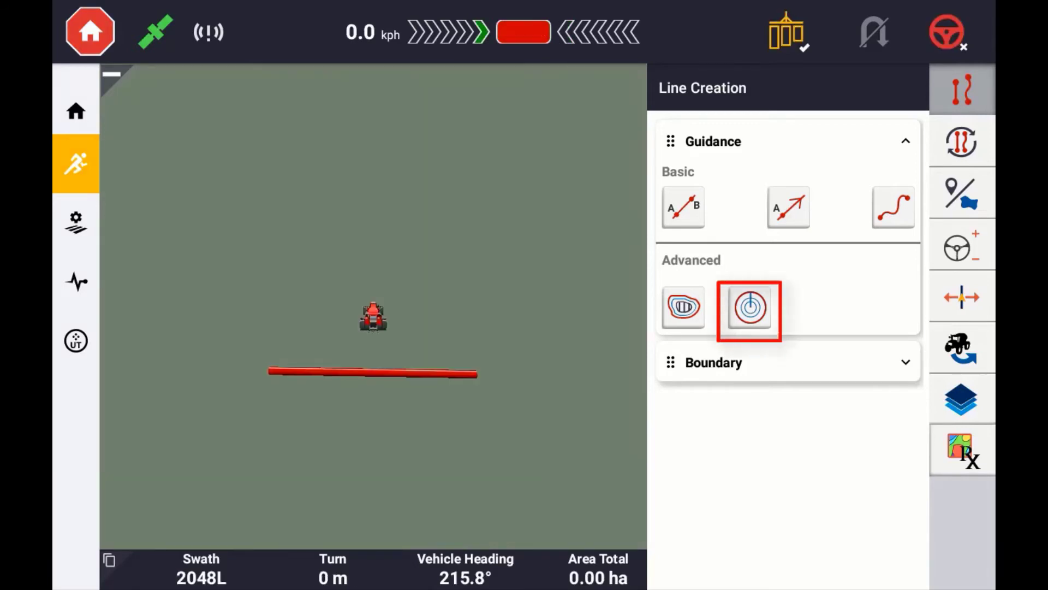
left_click(749, 309)
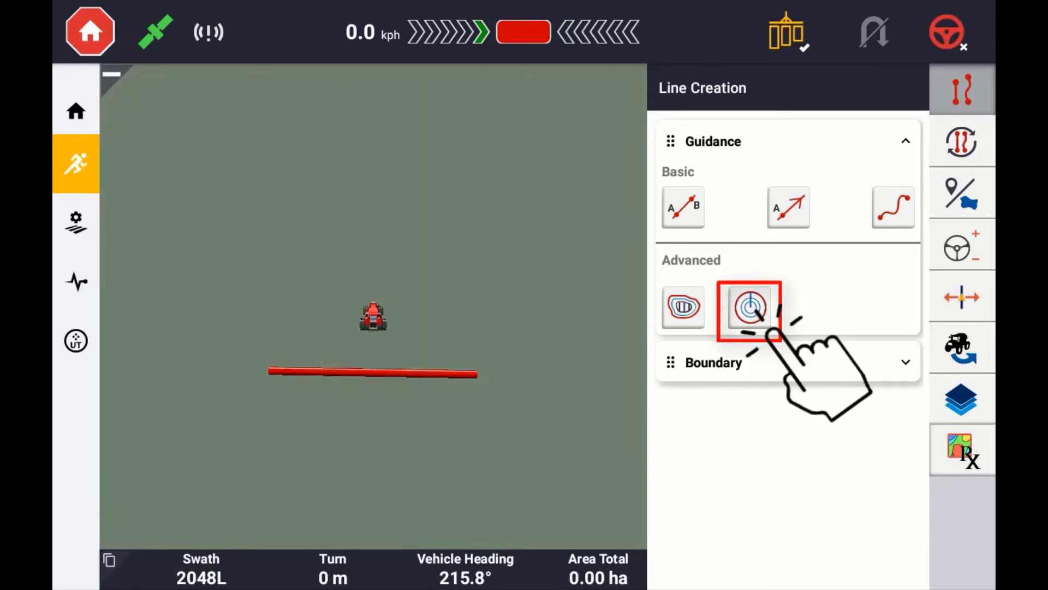
left_click(749, 308)
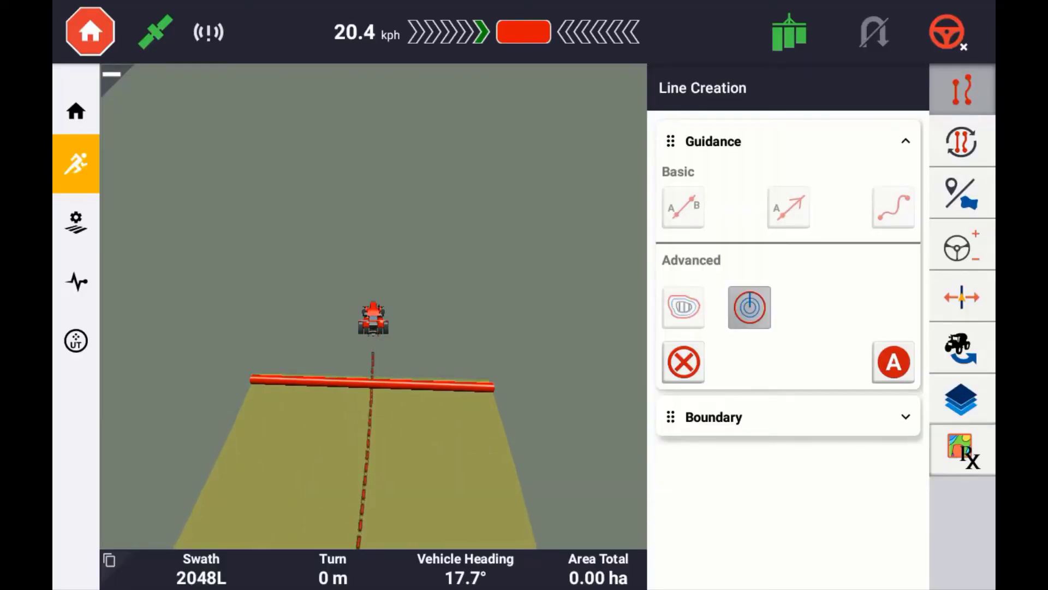
left_click(893, 361)
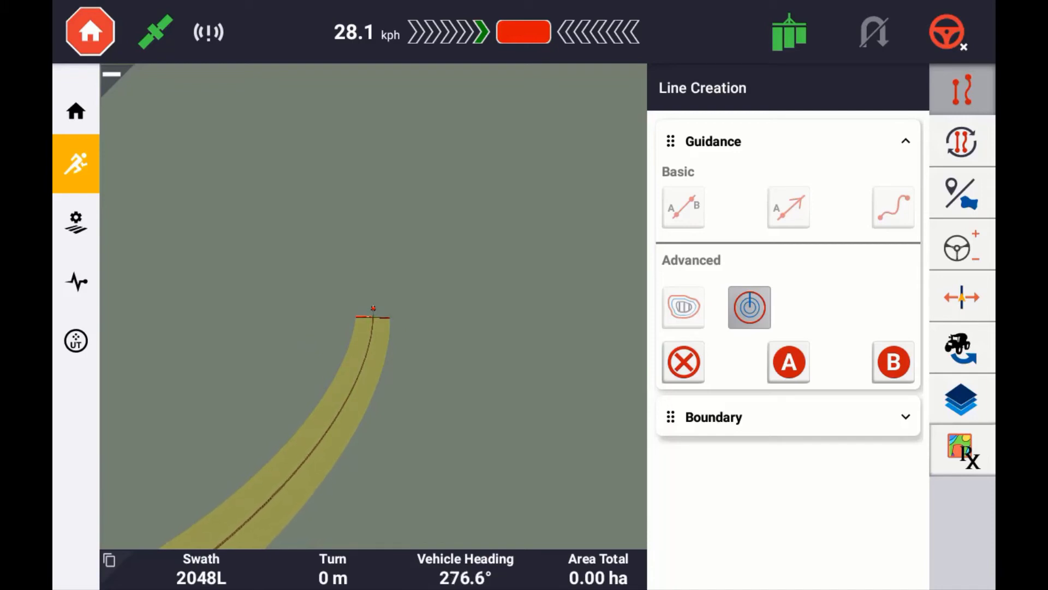
left_click(894, 363)
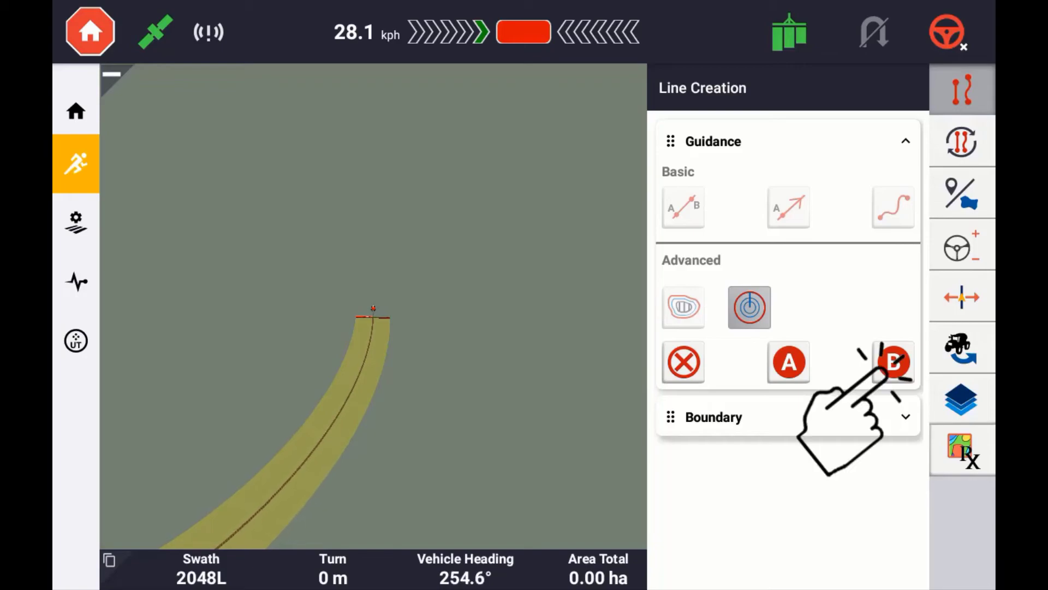
left_click(893, 361)
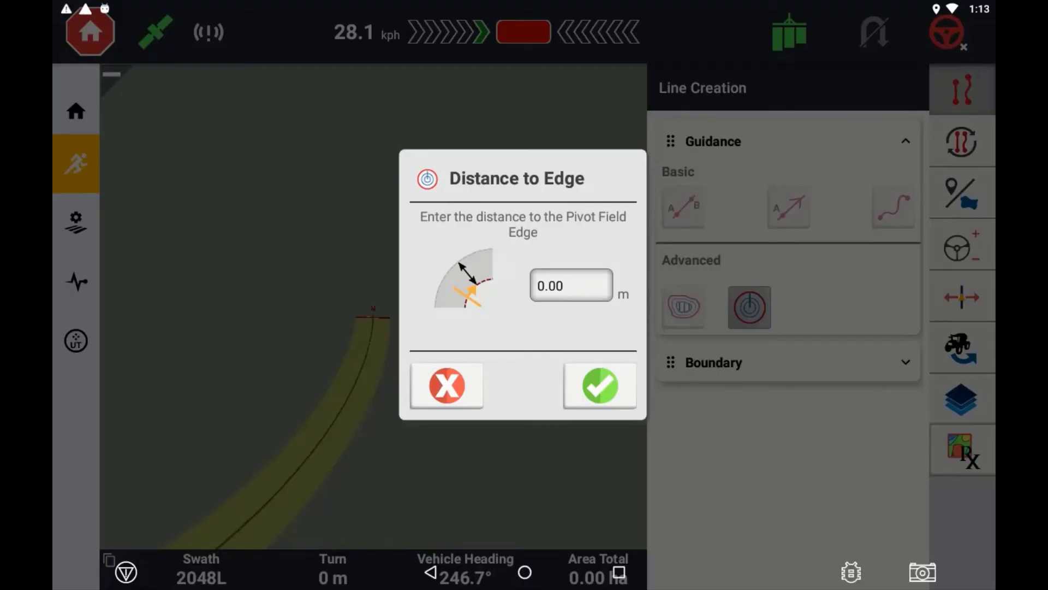
left_click(600, 387)
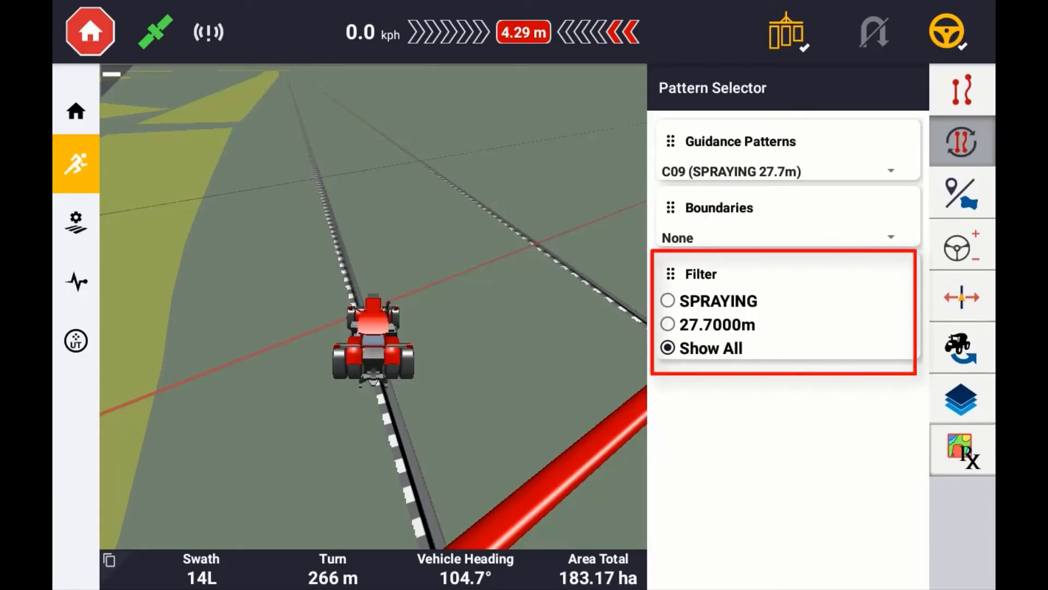
Filter the pattern list by 27.7000m width, then by SPRAYING, and return to Home.
left_click(667, 325)
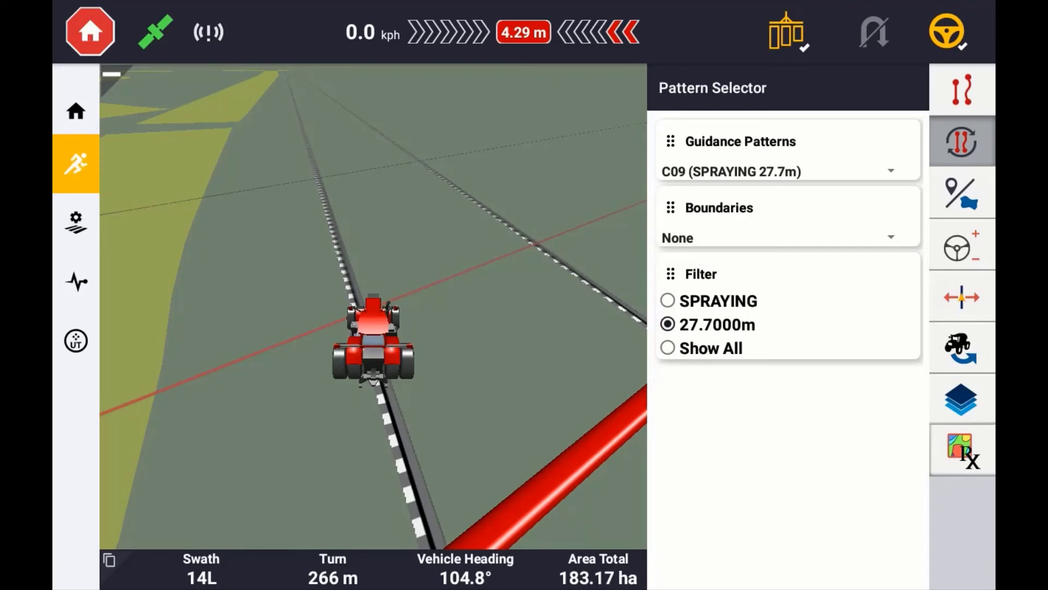
left_click(718, 325)
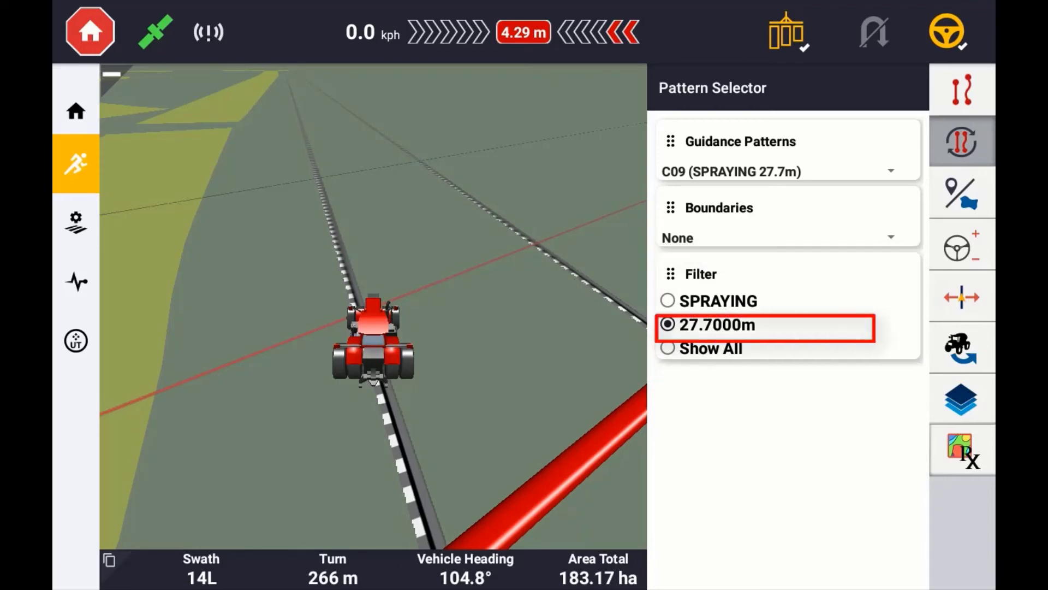
left_click(788, 170)
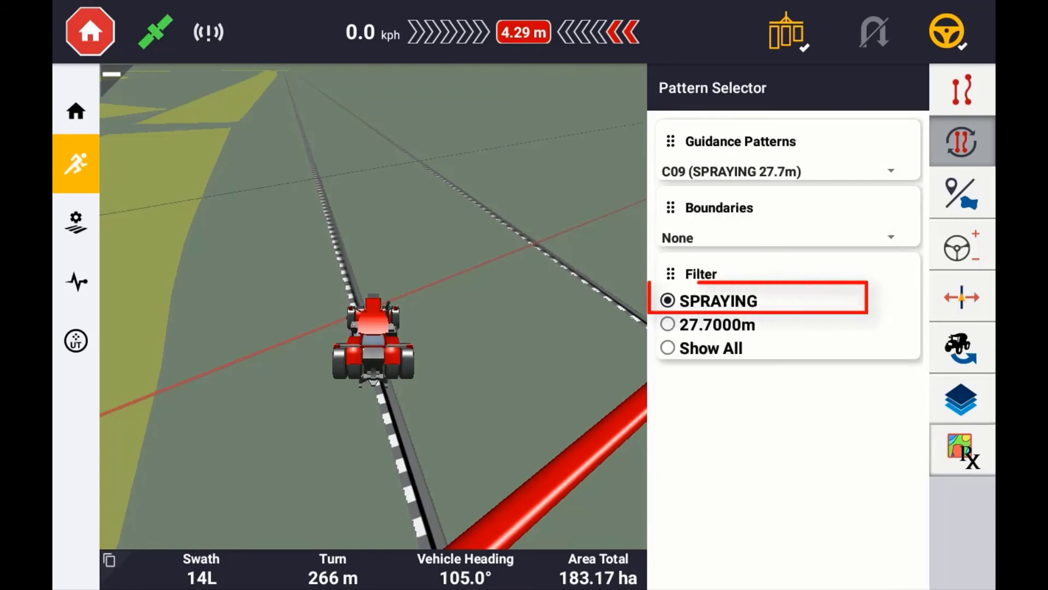
left_click(787, 170)
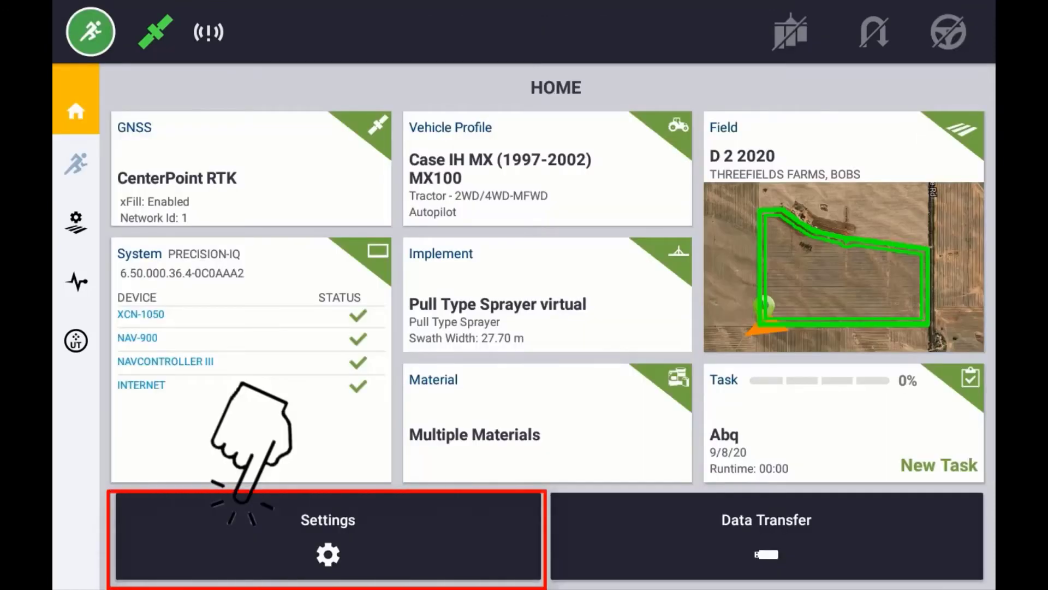
Set Smooth Turn Radius to 10.0 meters in the Patterns settings and verify it.
left_click(327, 520)
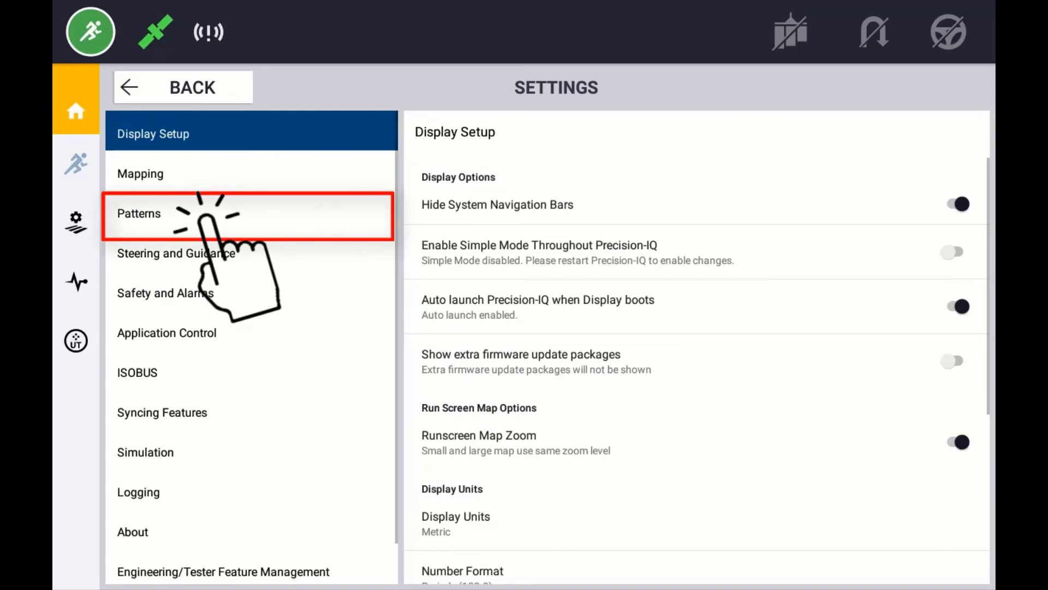
left_click(139, 213)
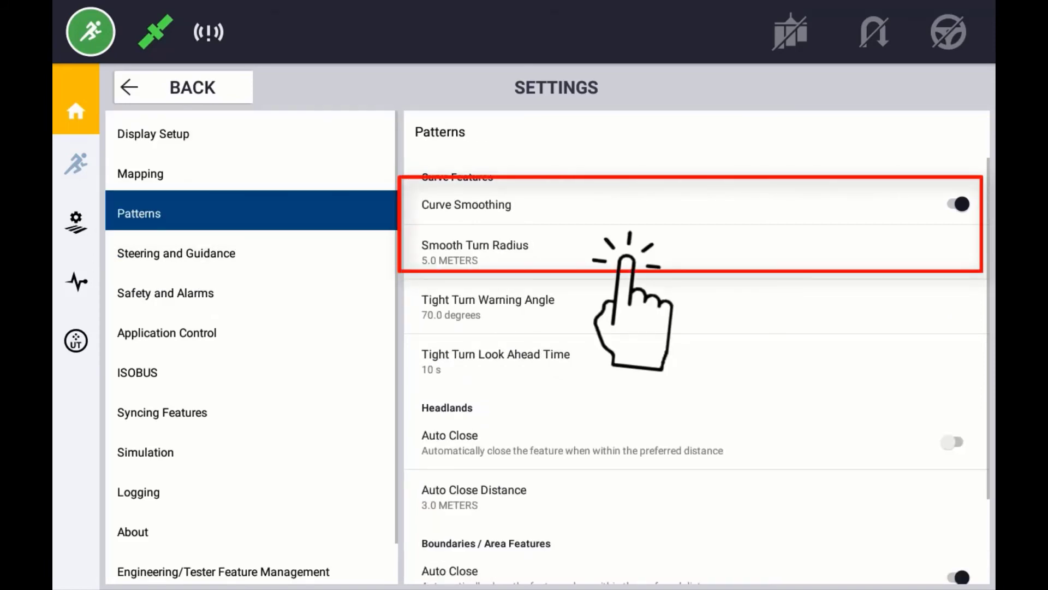
left_click(475, 251)
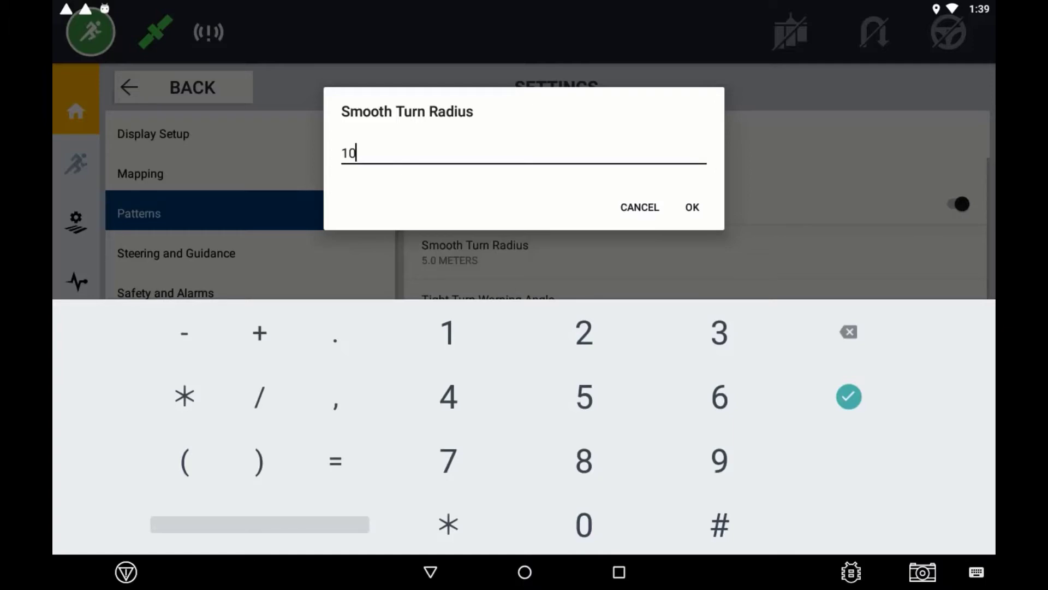
left_click(693, 207)
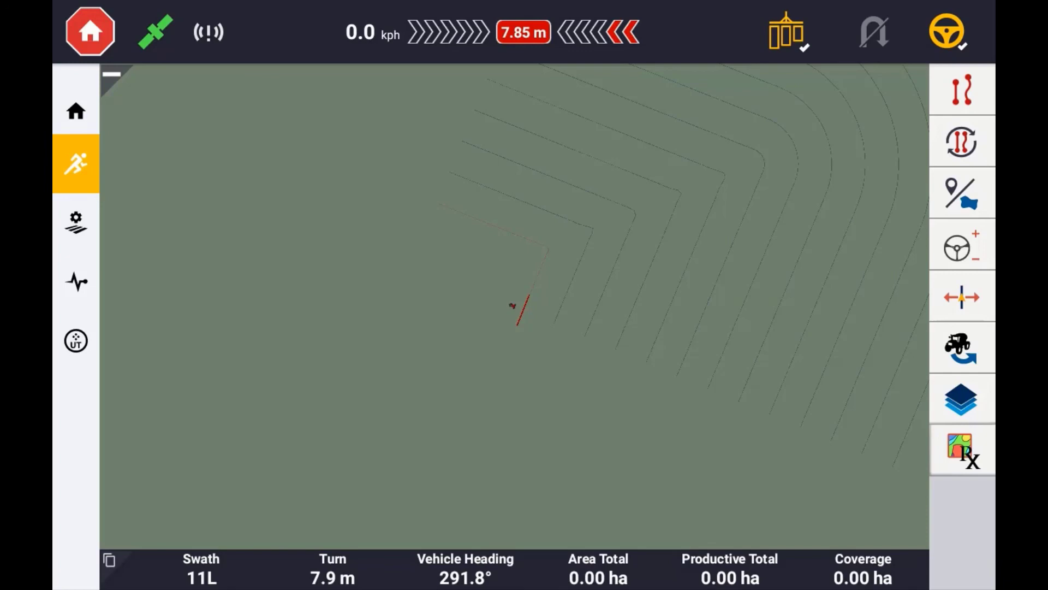
left_click(77, 221)
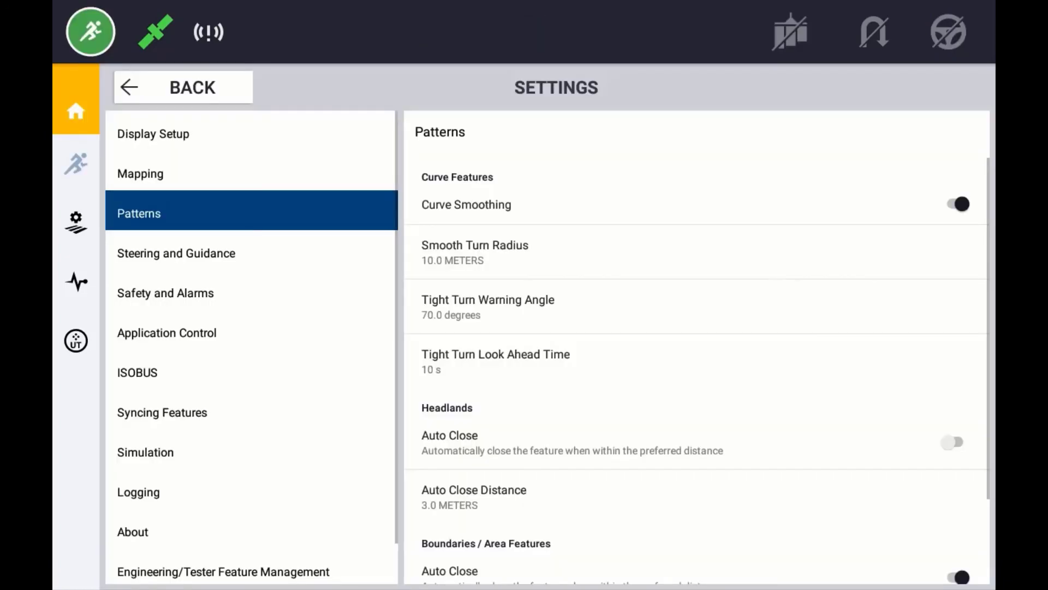